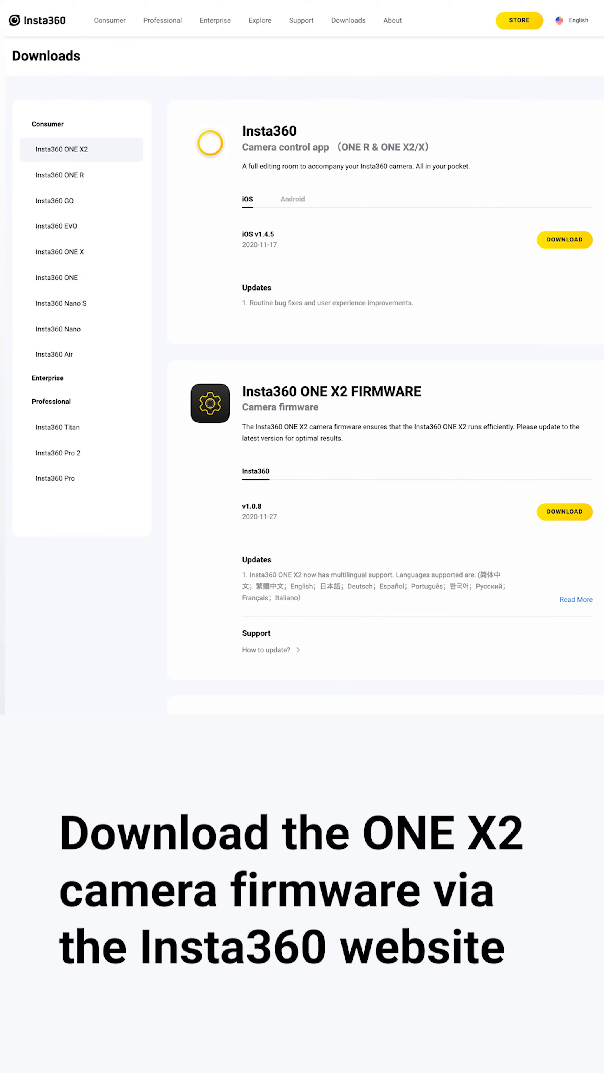
Step: Locate the ONE X2 firmware on the Downloads page, then open the Insta360 card from the desktop
scroll(down, 3)
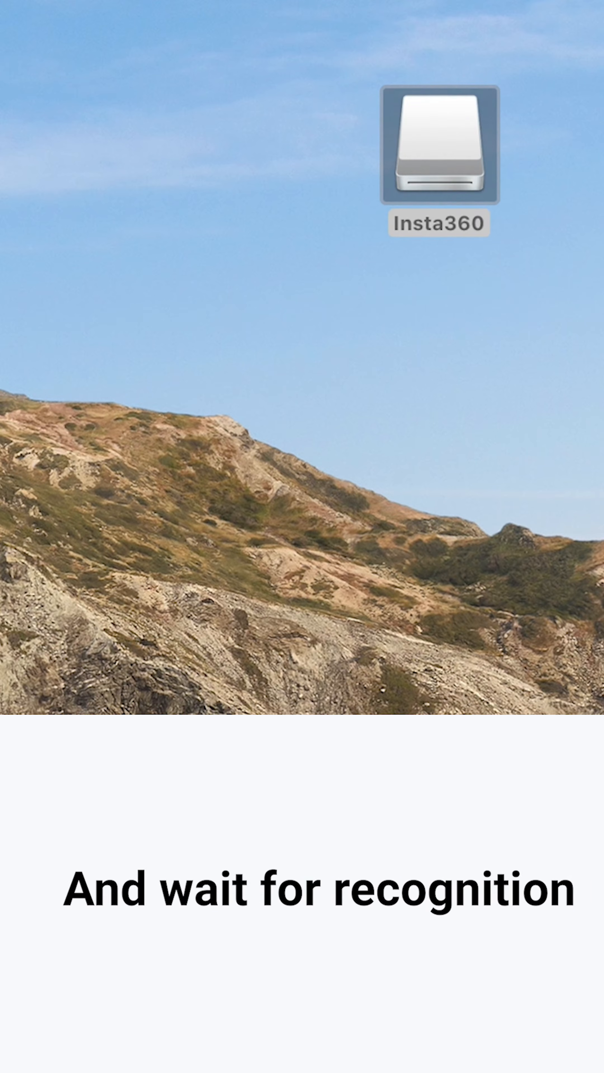
double_click(439, 146)
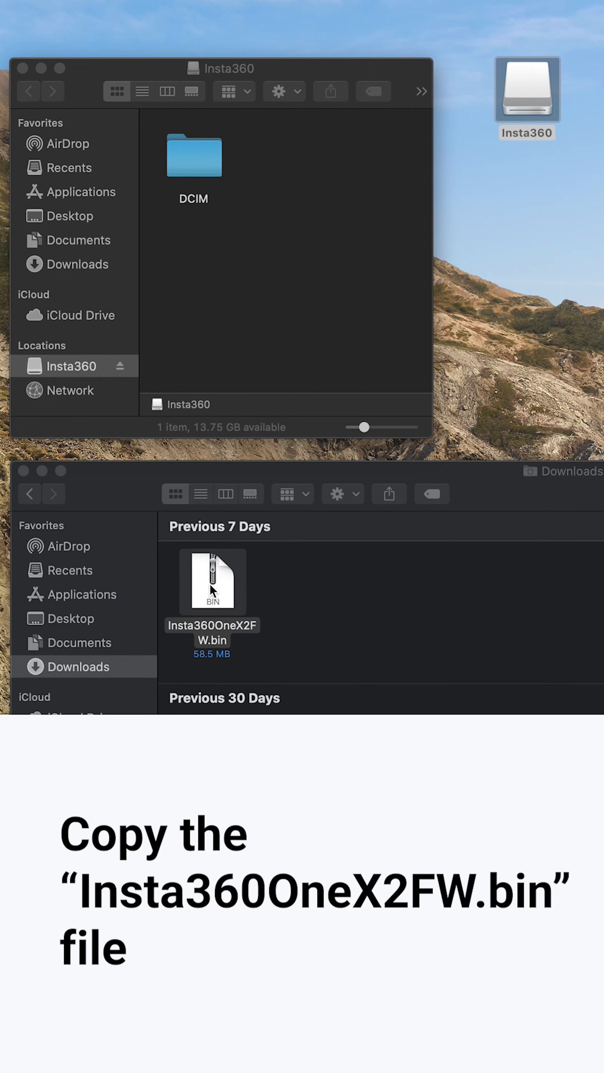
Step: Drag Insta360OneX2FW.bin from Downloads onto the card's root beside the DCIM folder
drag(211, 583, 299, 170)
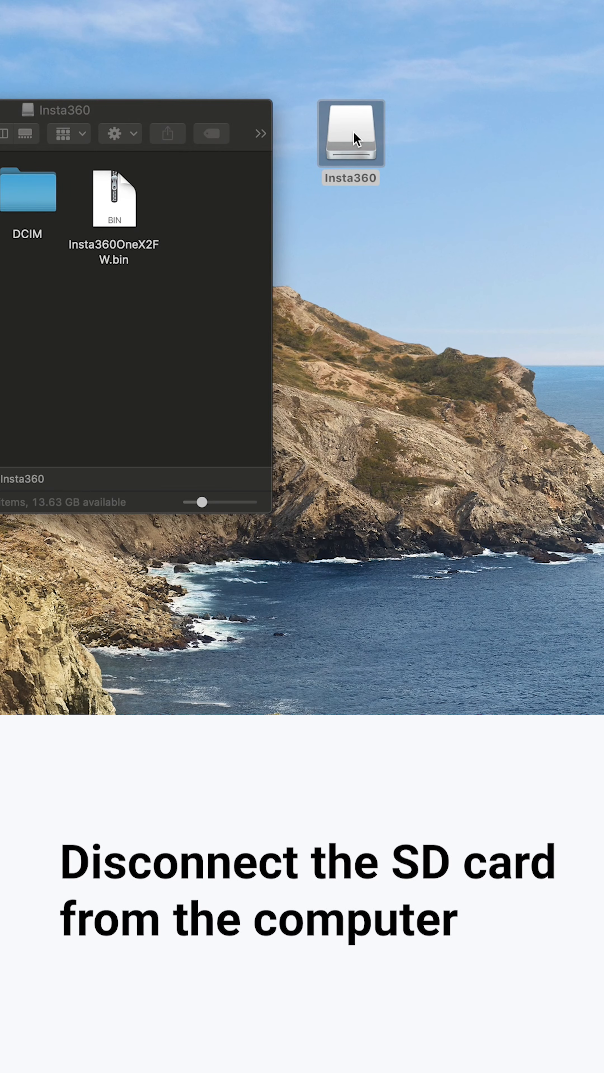
Step: Eject "Insta360" from the desktop icon's context menu
right_click(349, 135)
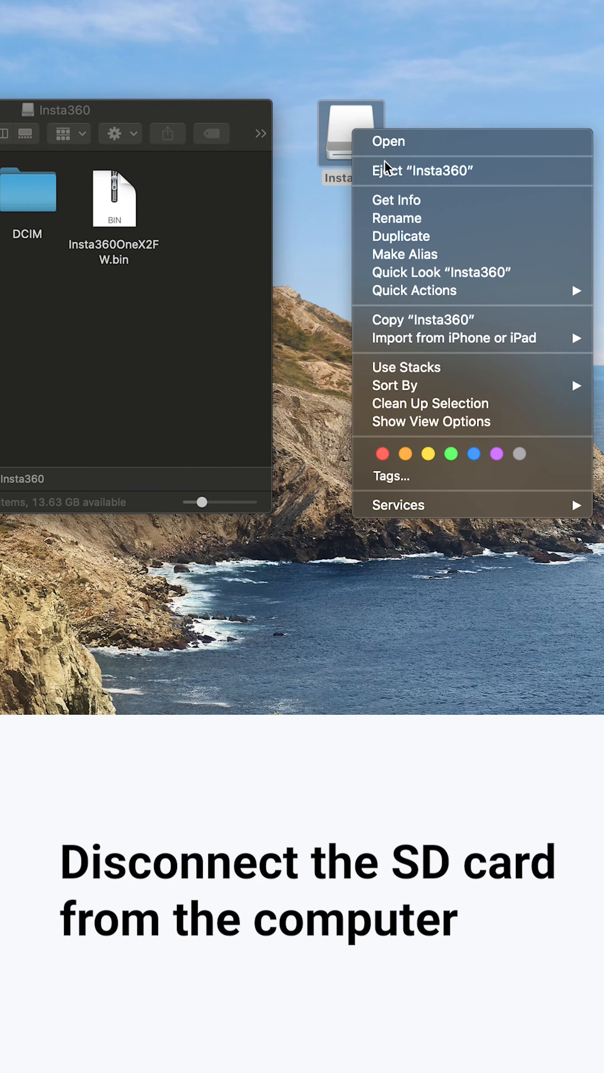
click(422, 171)
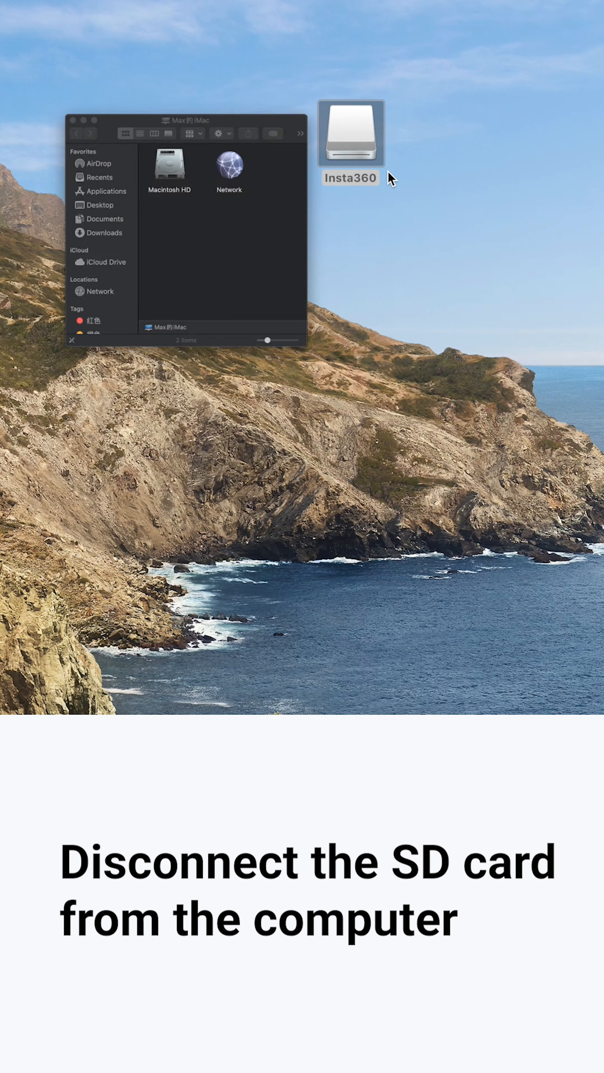